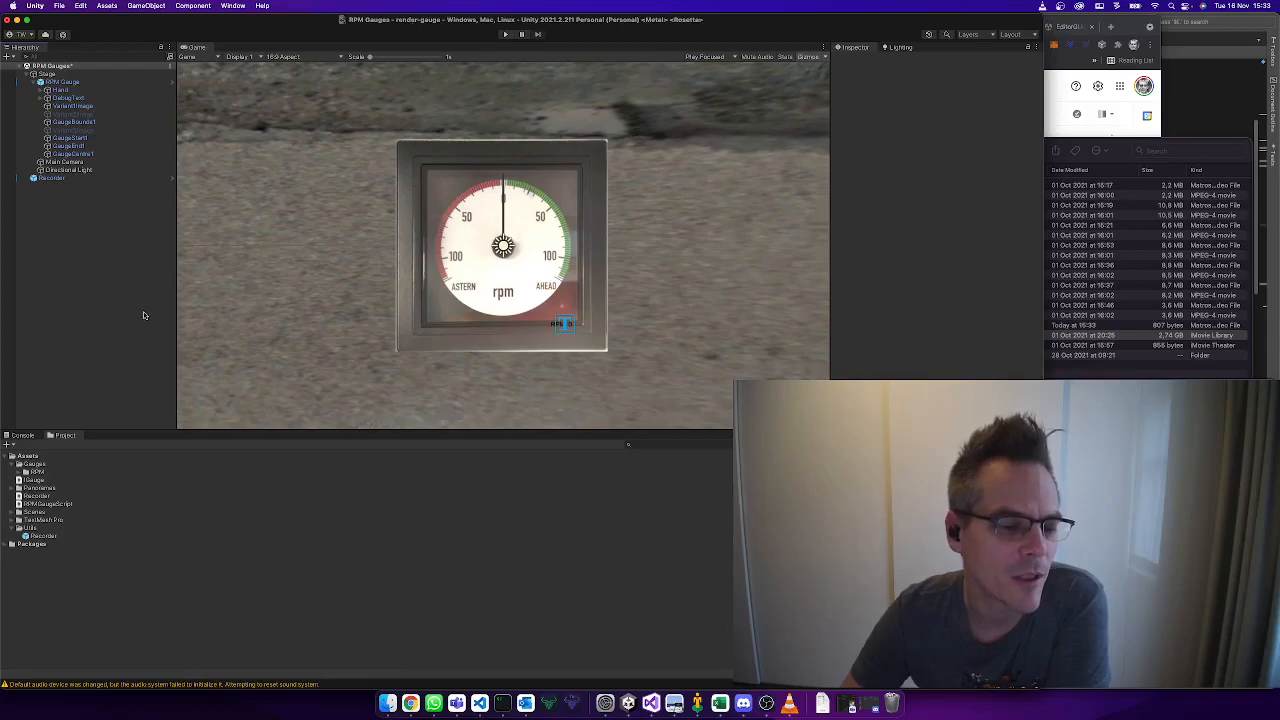
mouse_move(76, 200)
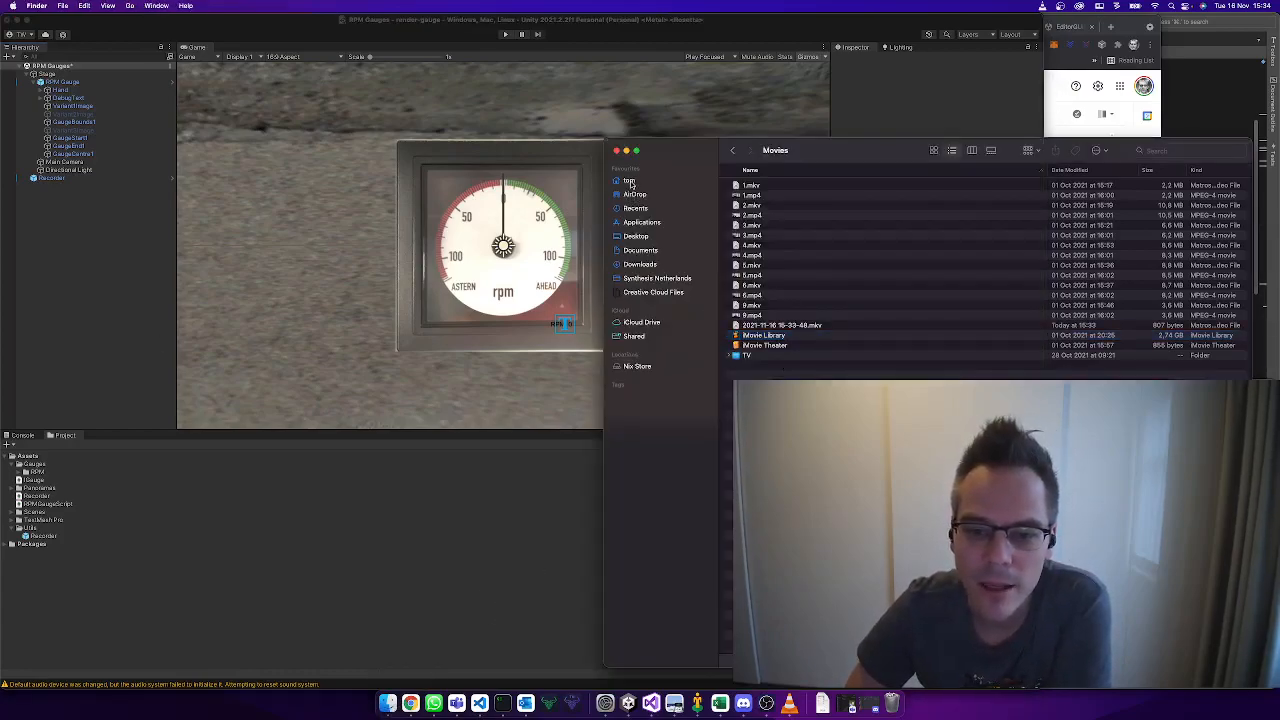
Step: Close the Finder Movies window to return to the Unity editor
left_click(628, 180)
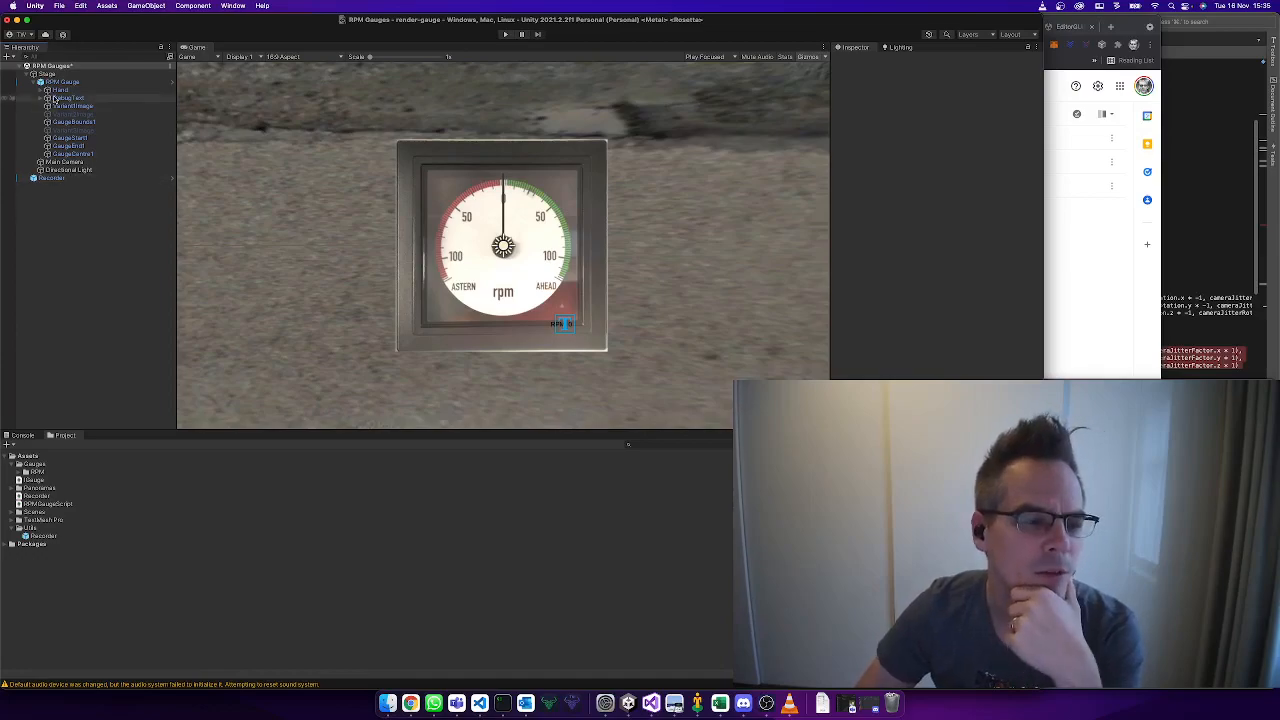
Step: Select RPM Gauge in the Hierarchy, check a needle object, then reselect RPM Gauge
left_click(44, 82)
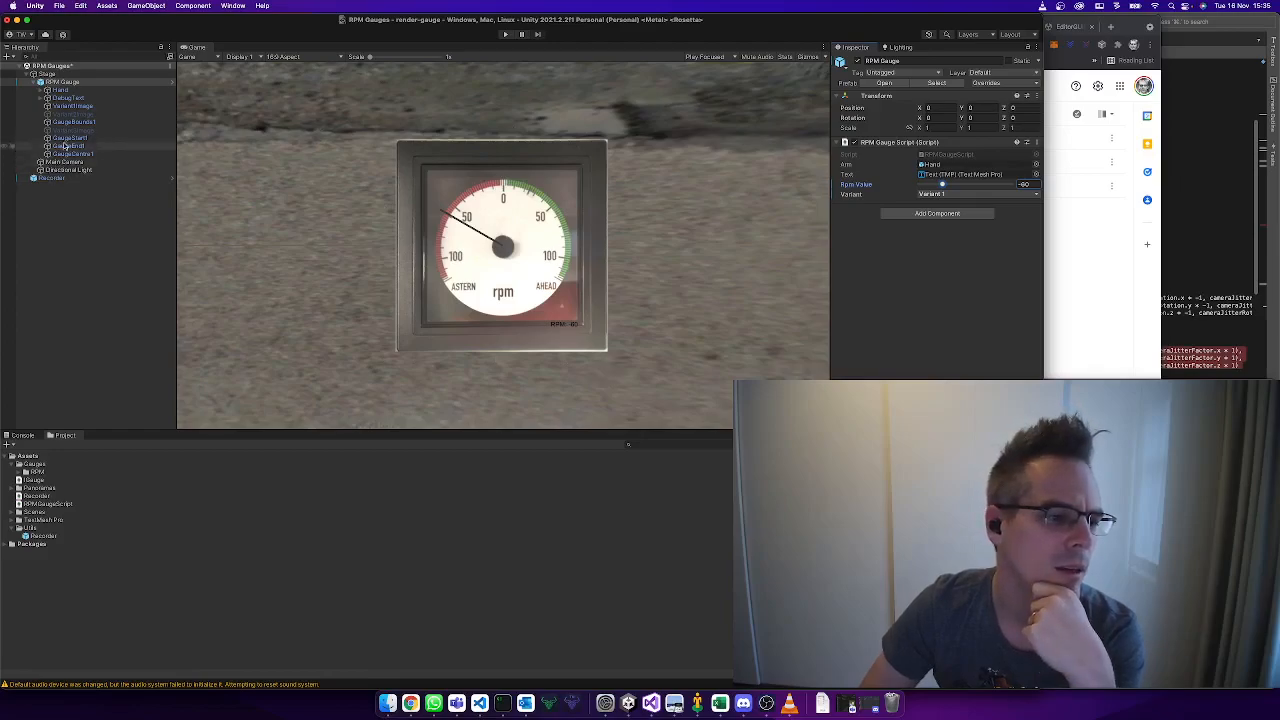
left_click(76, 122)
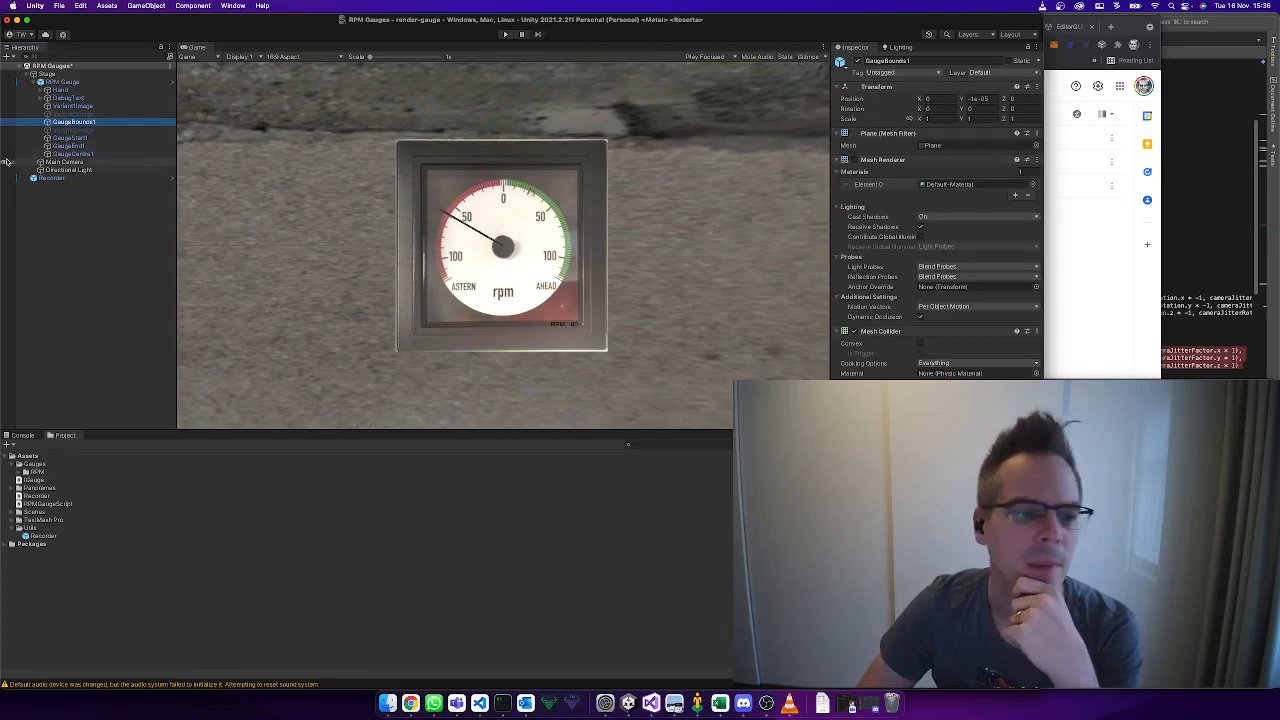
left_click(64, 72)
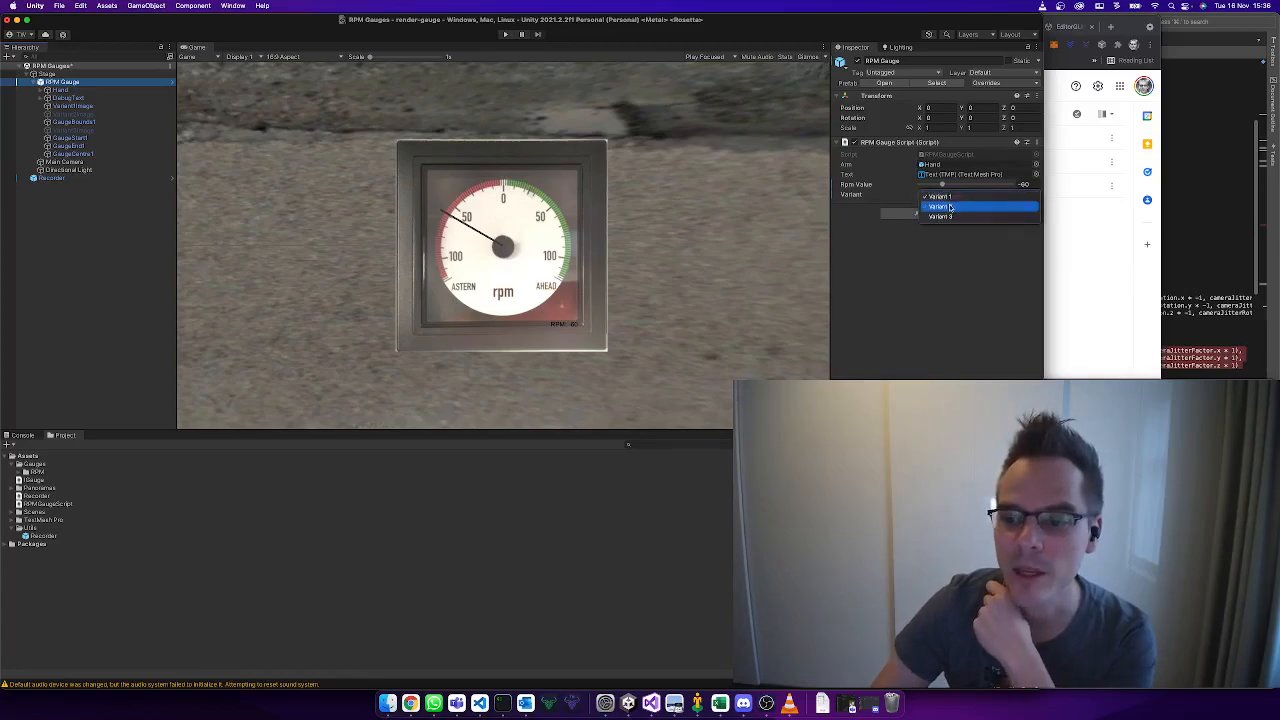
Step: Choose a gauge version and start rendering randomized gauge images in play mode
left_click(940, 206)
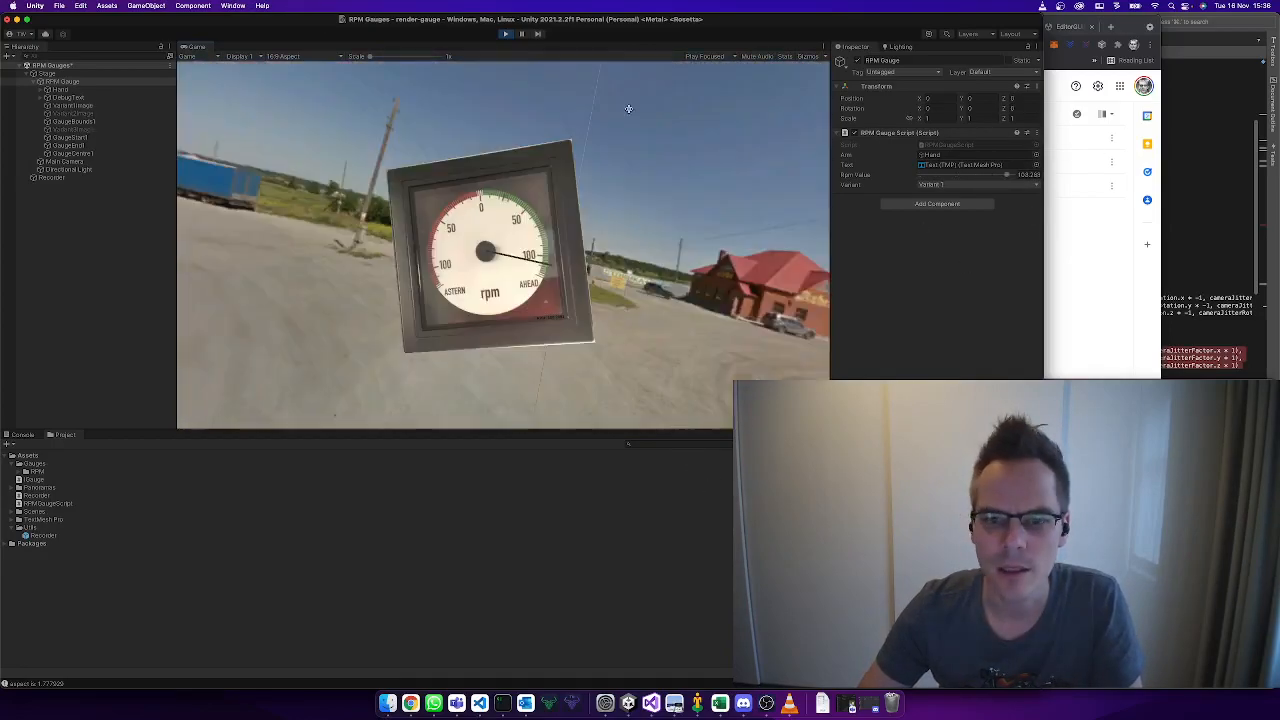
Step: Bring up a Finder window on the home folder over the running scene
left_click(232, 6)
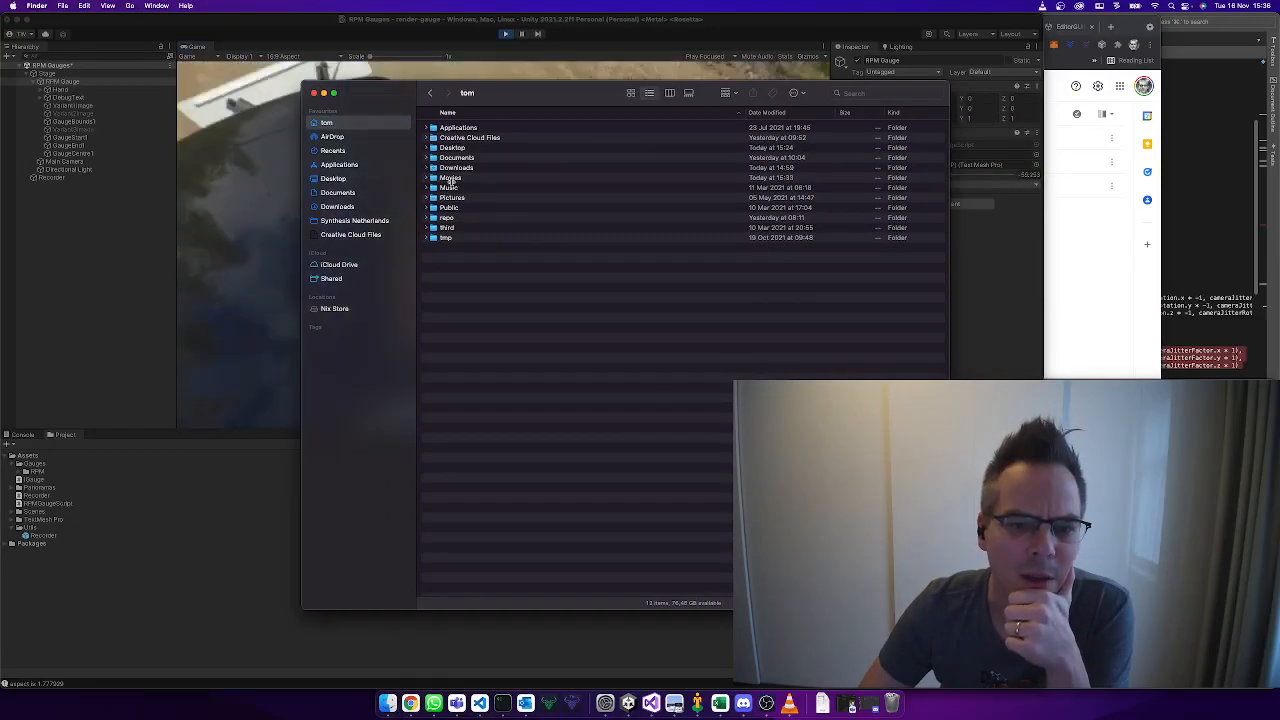
Step: Navigate from the home folder into the gauge project's output folder
left_click(446, 216)
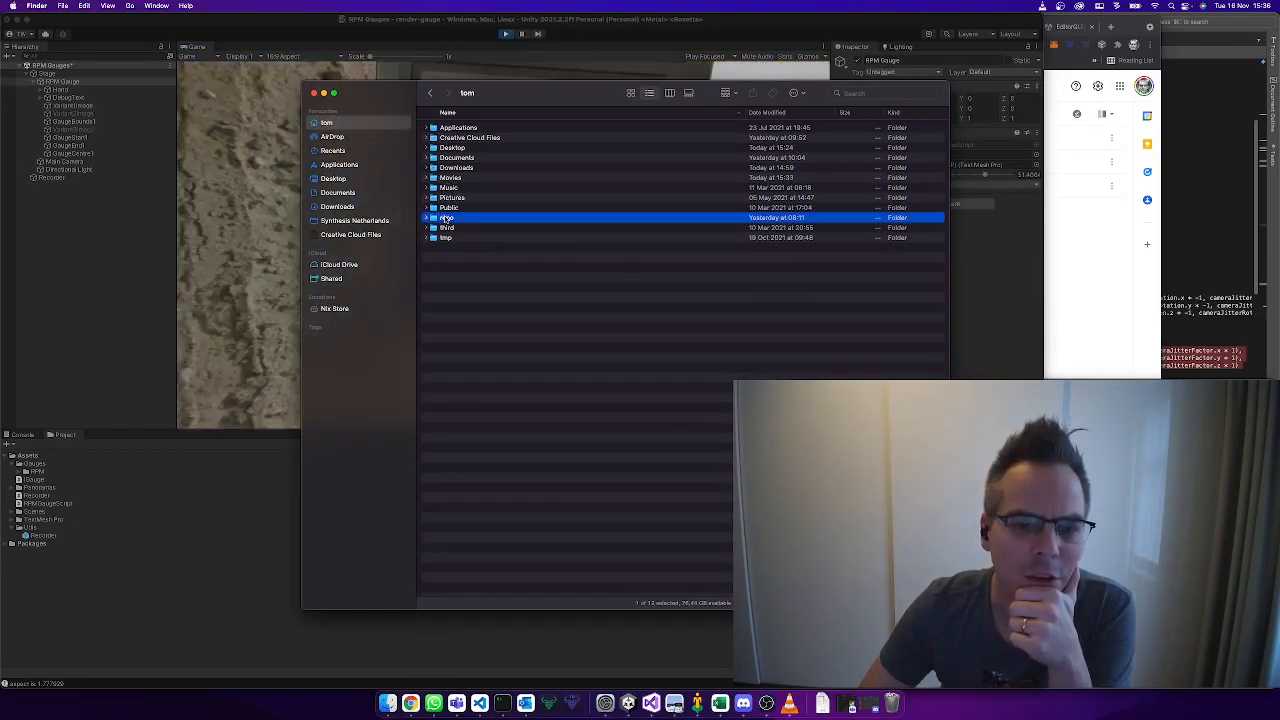
double_click(446, 216)
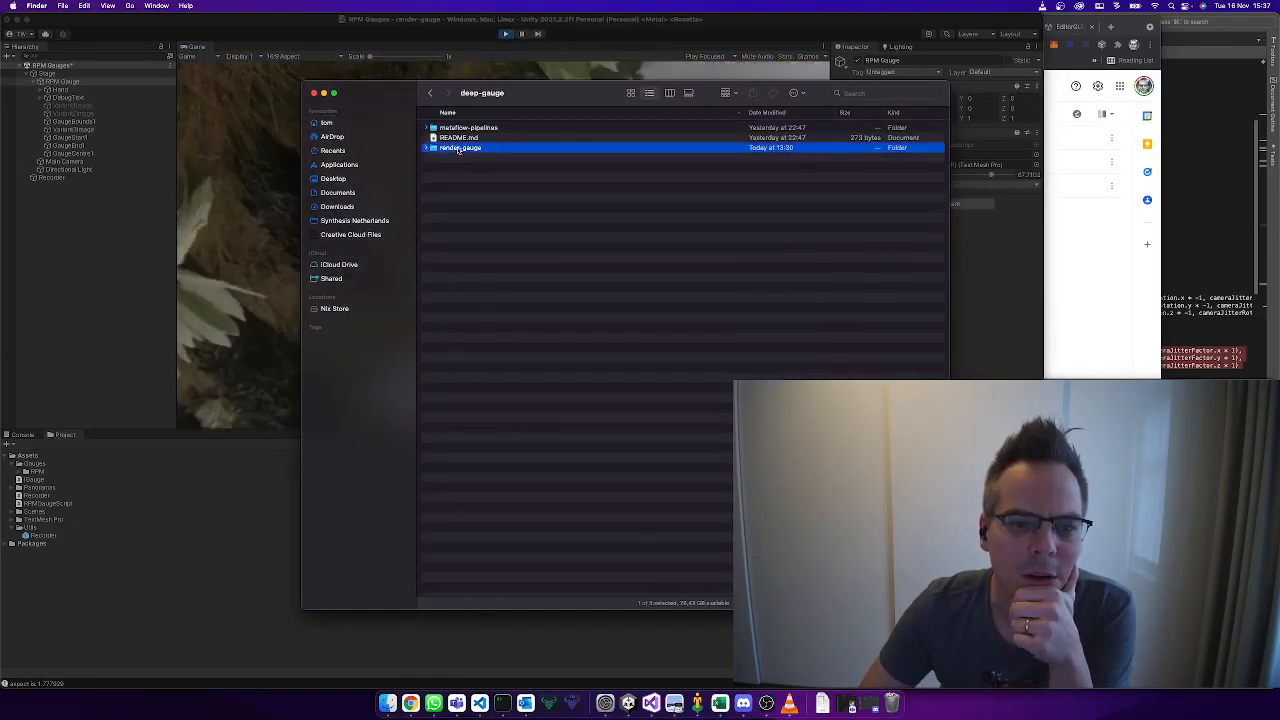
double_click(460, 148)
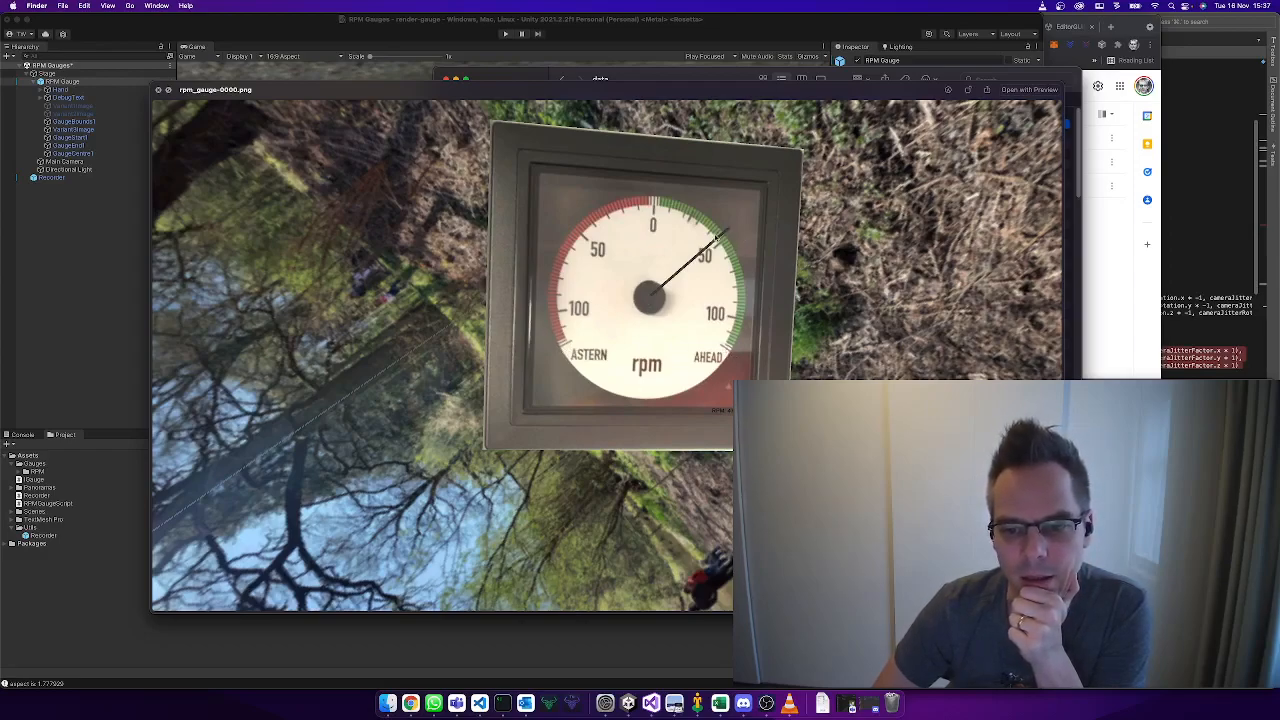
mouse_move(448, 284)
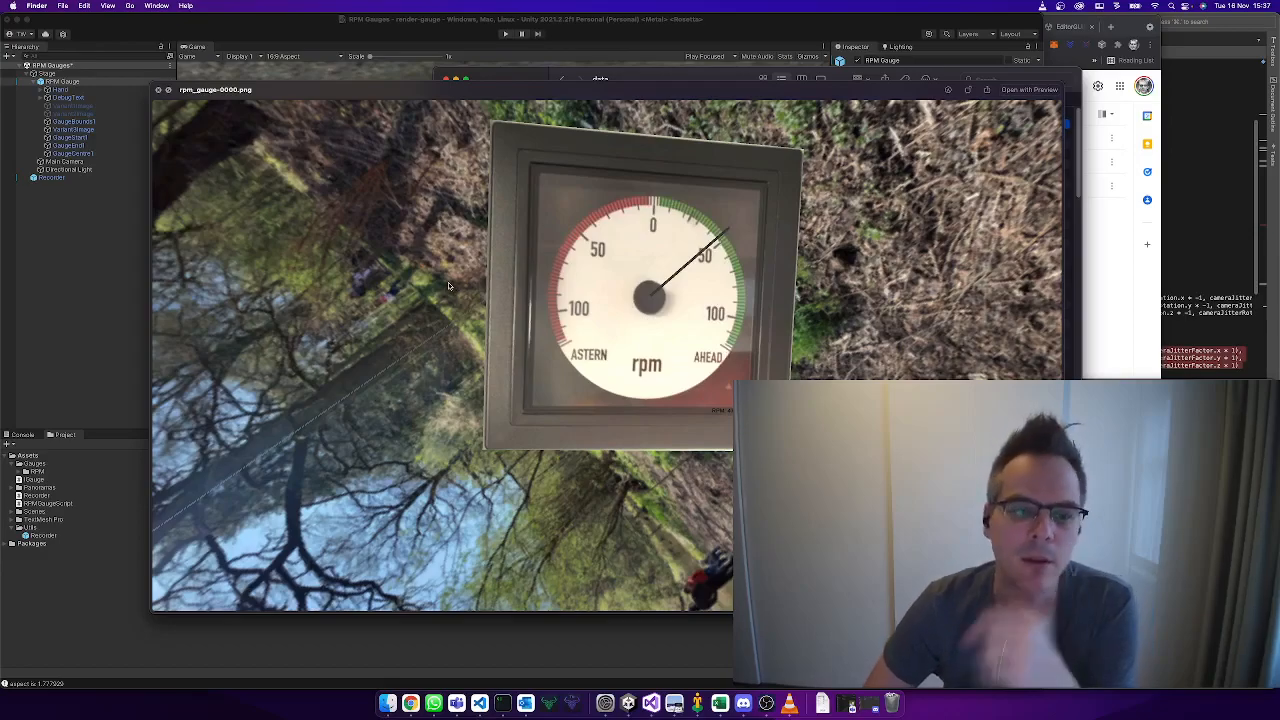